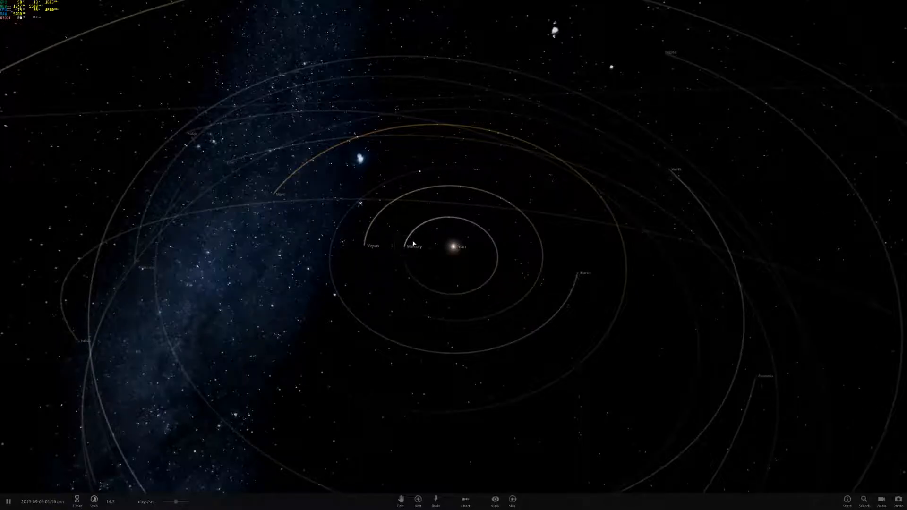
Select the Sun in the running Solar System simulation to show its info panel.
click(460, 246)
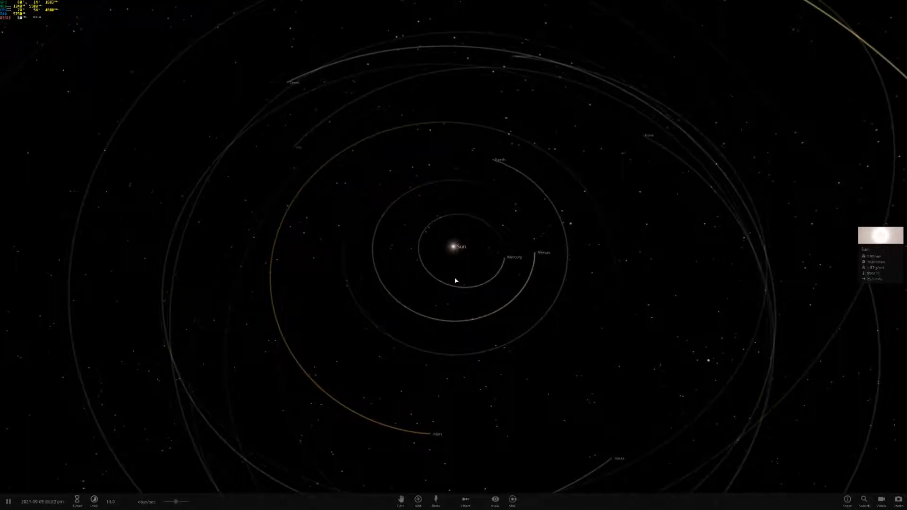
mouse_move(418, 499)
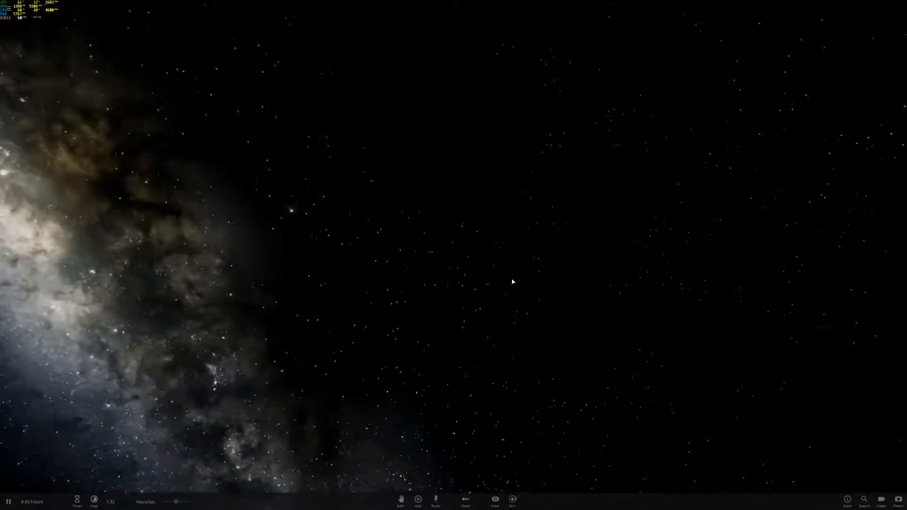
Bring up the Add catalog of stars and planets over the emptied space.
click(418, 501)
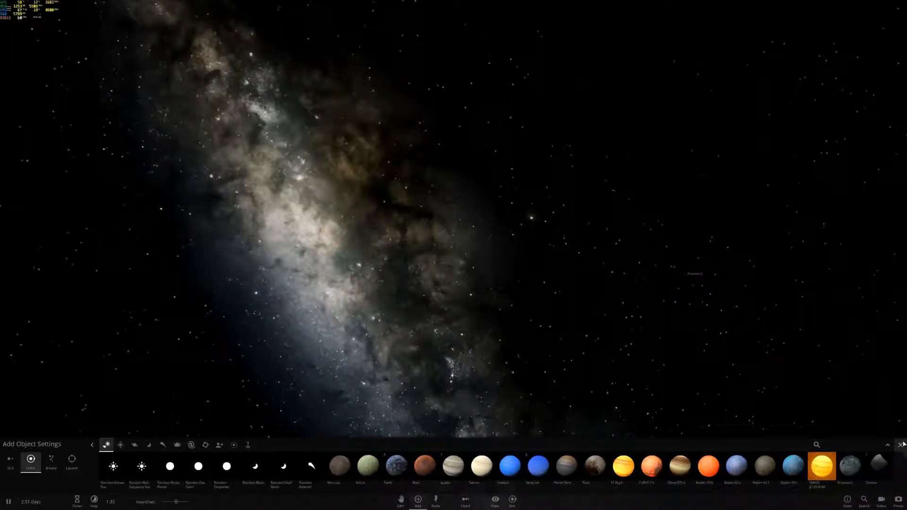
Place Proxima b alone in the void and show its mass, radius and temperature properties.
click(901, 445)
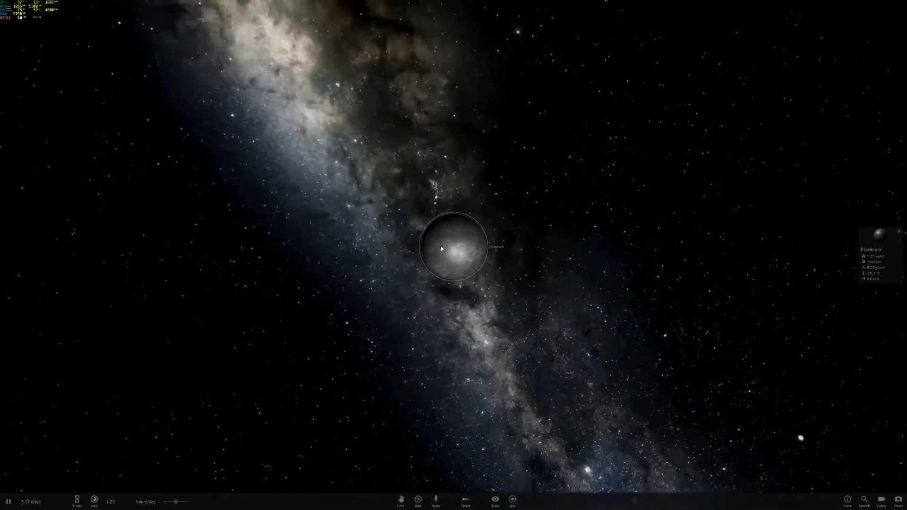
click(455, 249)
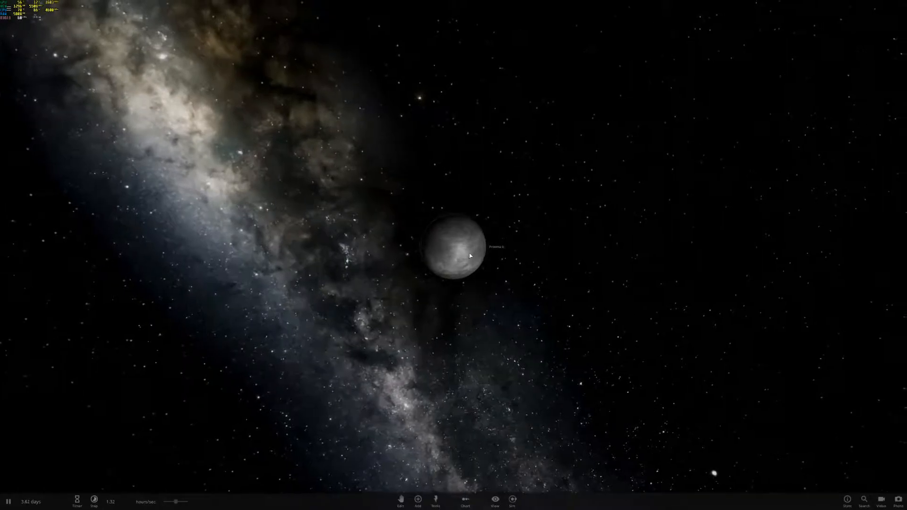
click(454, 251)
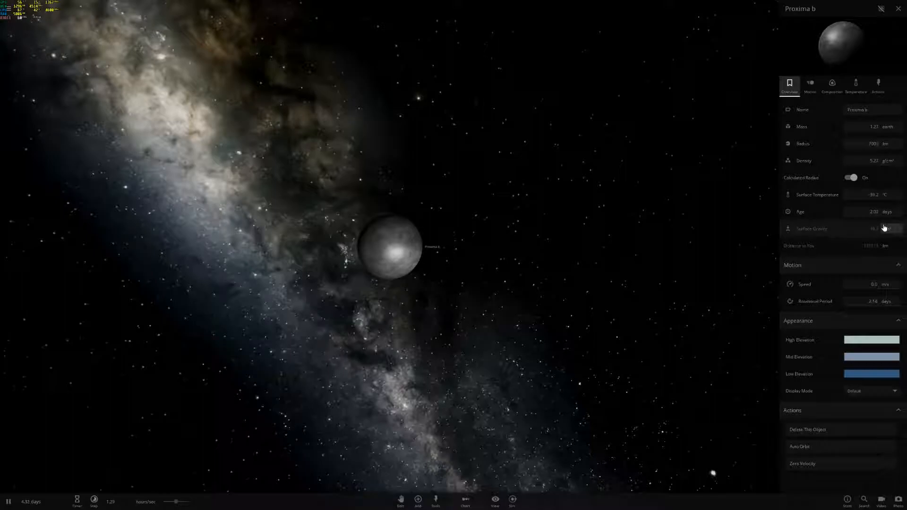
Switch Proxima b's properties to the Motion view of orbit, rotation and tidal details.
click(810, 85)
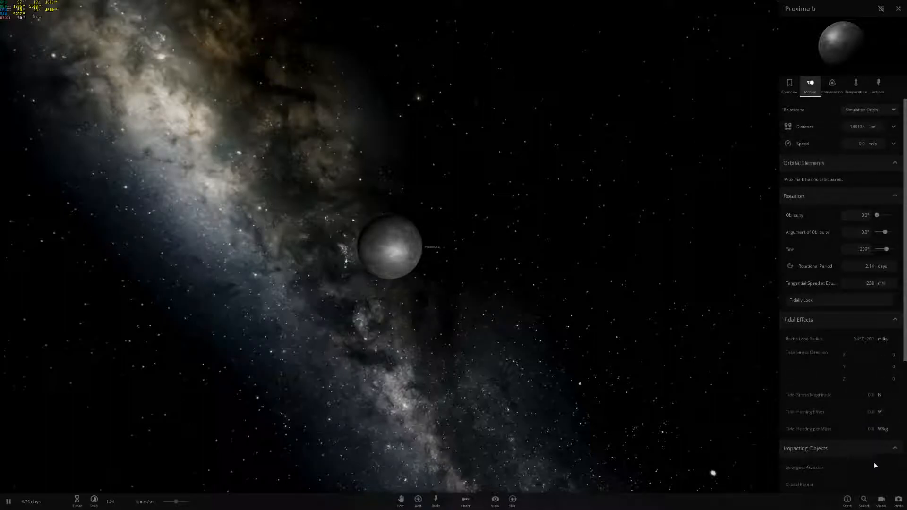
click(879, 84)
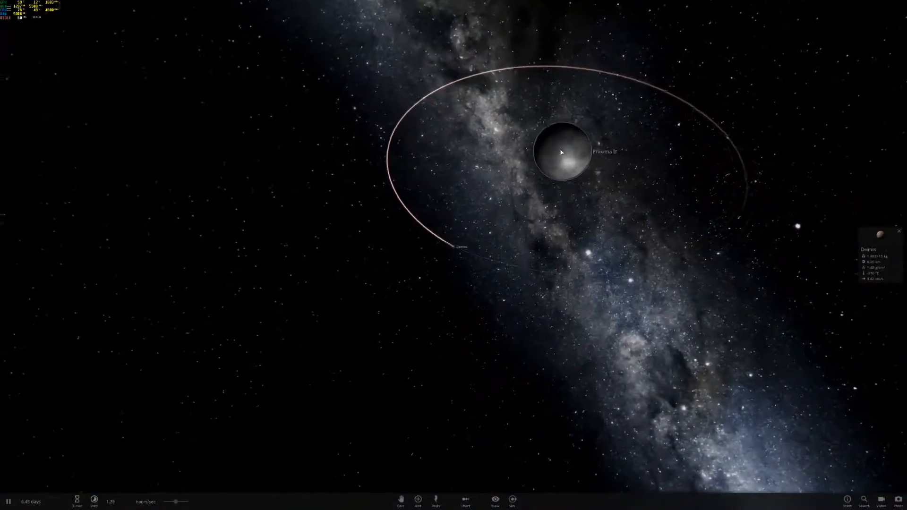
Bring up the Add catalog to place several moons on concentric orbits around Proxima b.
click(418, 499)
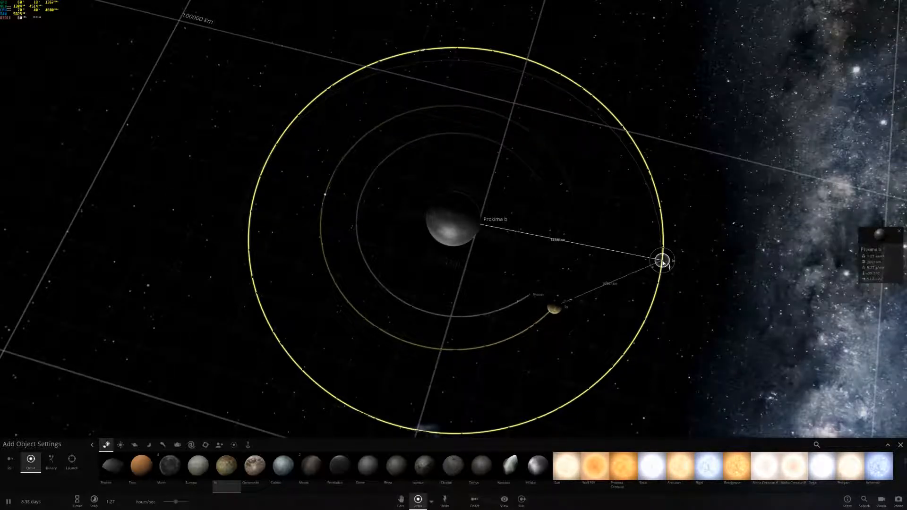
Finish placing tilted-orbit moons around Proxima b and close the Add catalog.
scroll(down, 3)
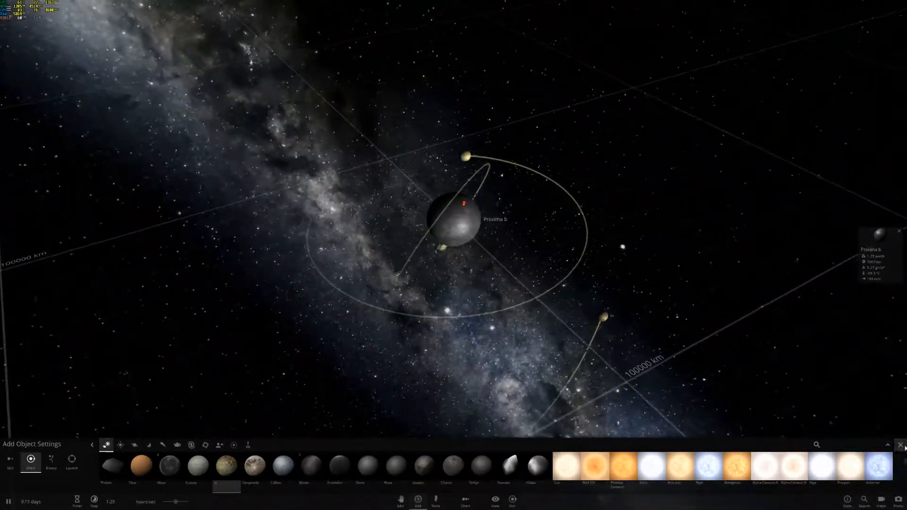
click(899, 445)
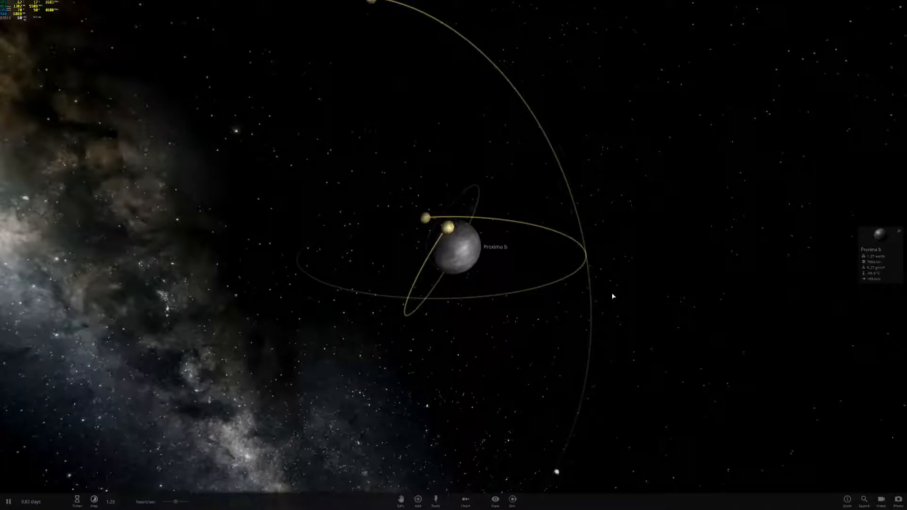
click(418, 501)
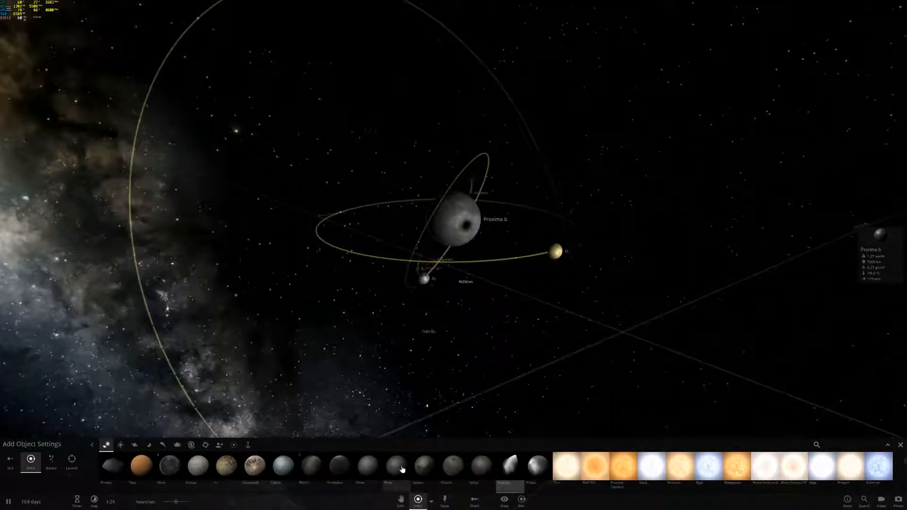
mouse_move(367, 468)
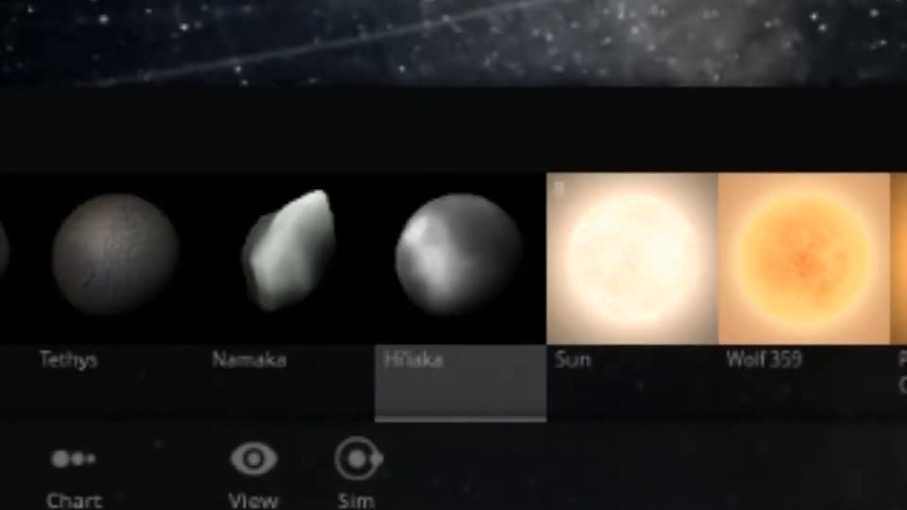
mouse_move(246, 300)
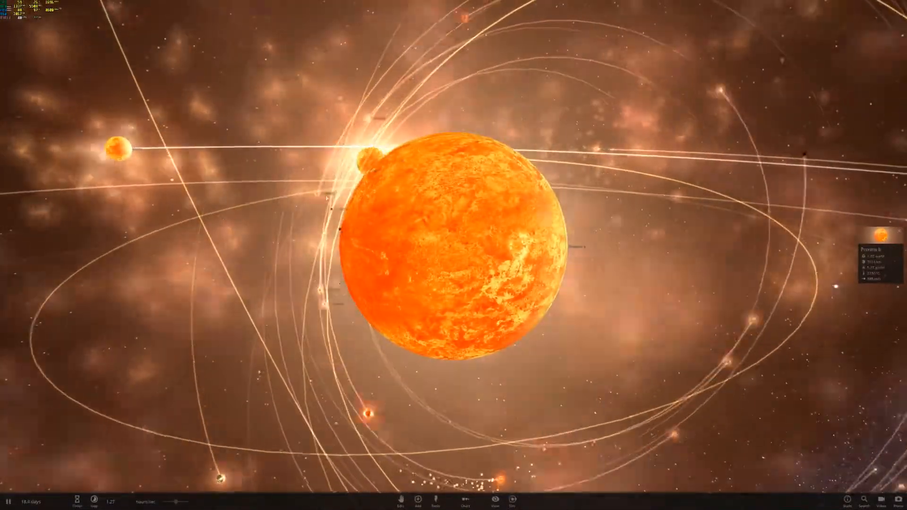
scroll(down, 3)
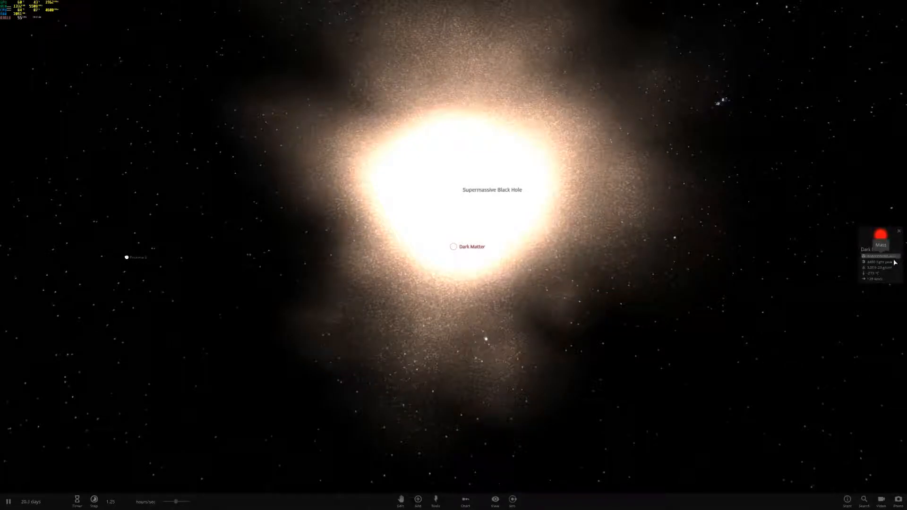
mouse_move(896, 265)
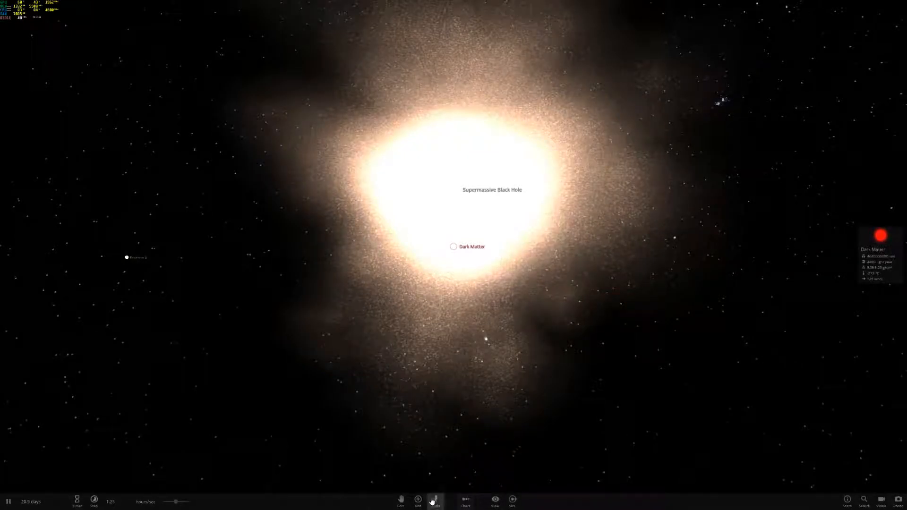
Bring up the Add catalog beside the supermassive black hole, listing stars and galaxies.
click(417, 500)
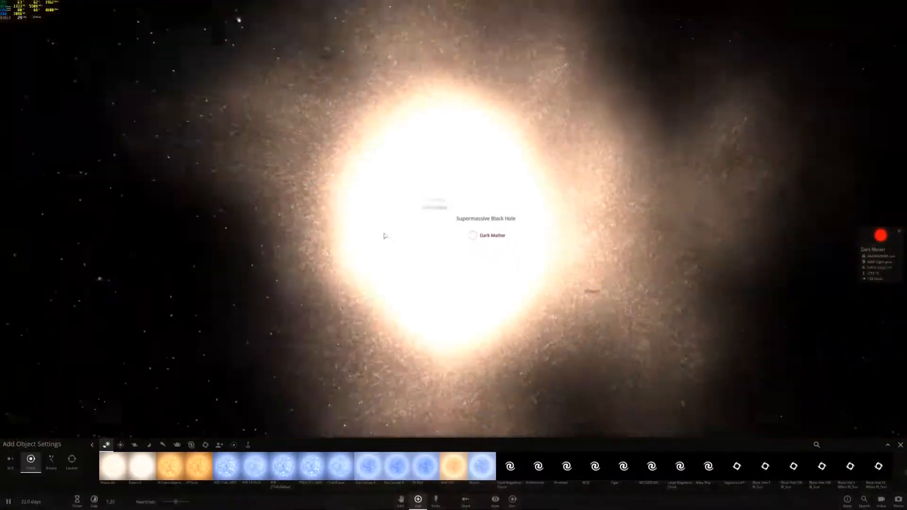
Browse the catalog's galaxy and black hole entries, including the Milky Way.
scroll(down, 3)
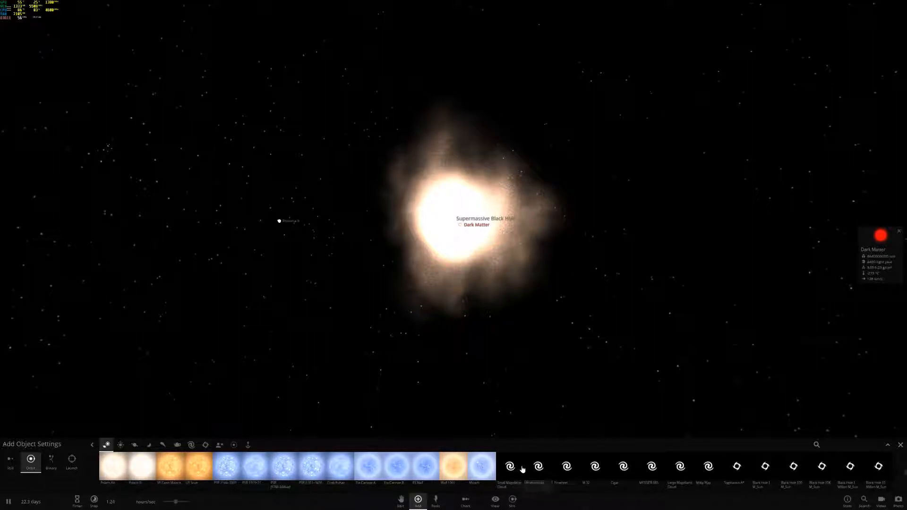
mouse_move(510, 467)
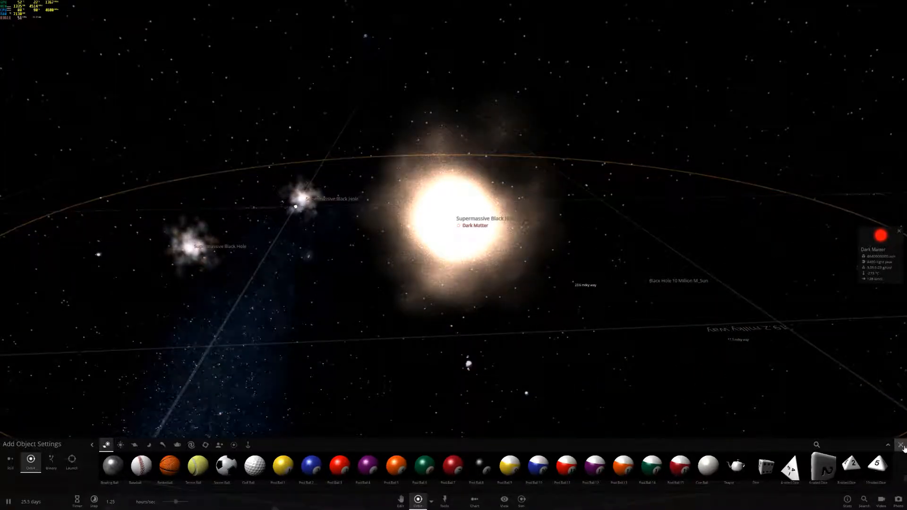
Close the Add catalog and select the Black Hole 10 Million M_Sun.
click(899, 444)
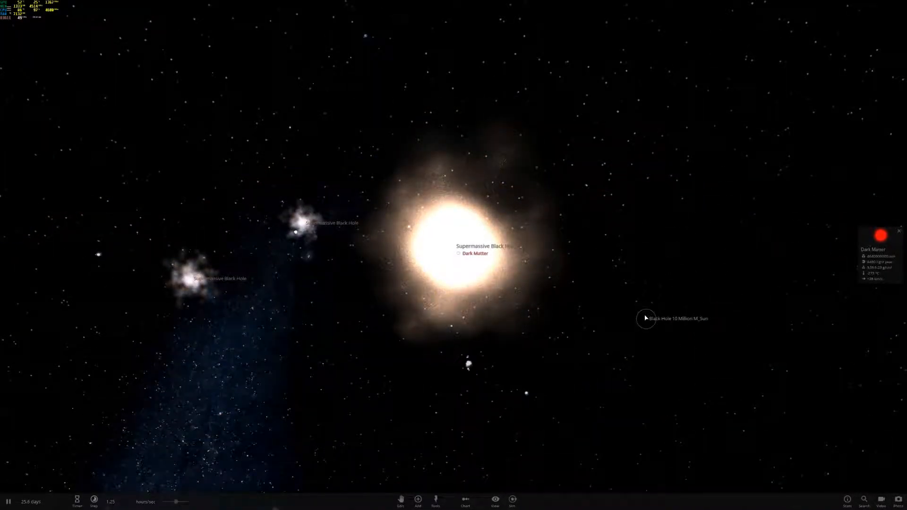
click(647, 319)
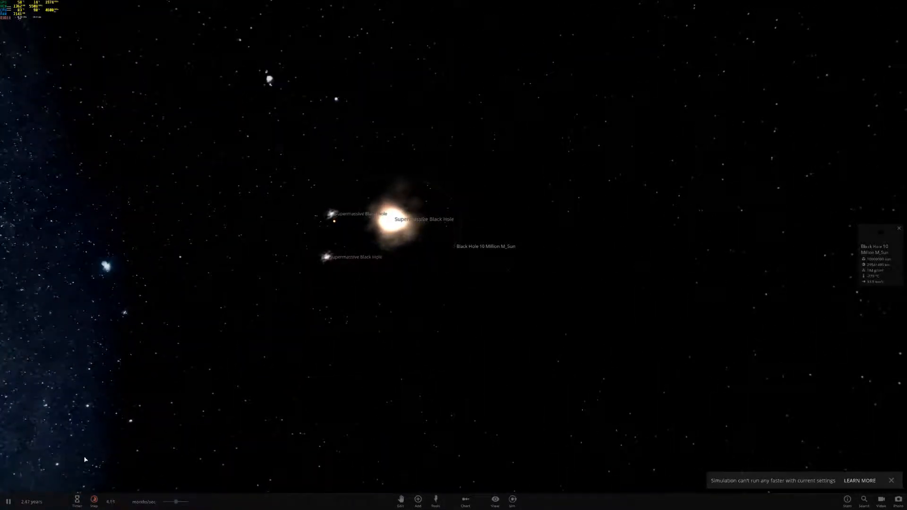
Raise simulation speed to millions of years per second, reaching about 159 million years.
click(75, 501)
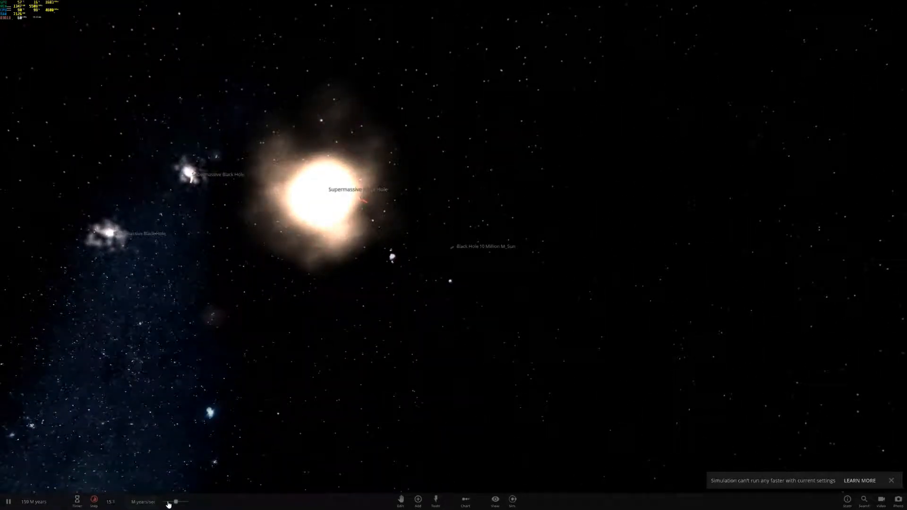
Slow time to years per second and choose Dark Matter for the central black hole.
click(76, 501)
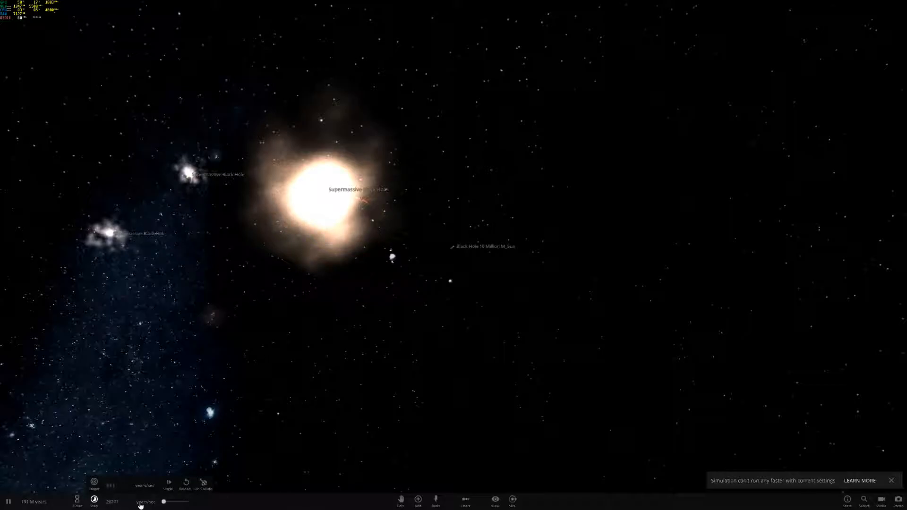
click(418, 499)
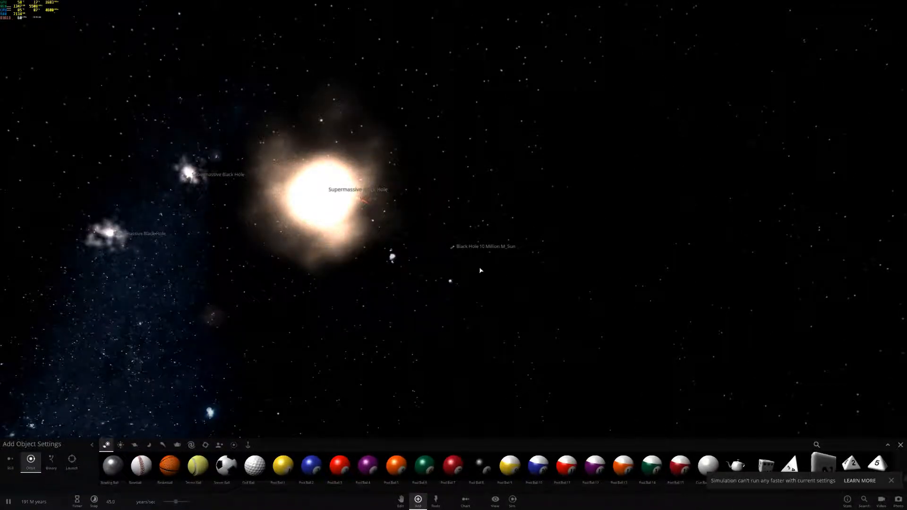
click(453, 247)
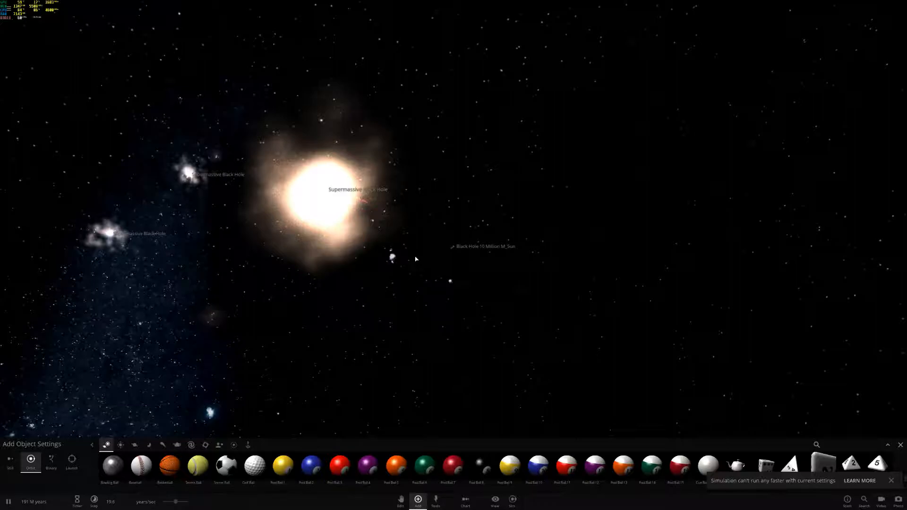
mouse_move(502, 356)
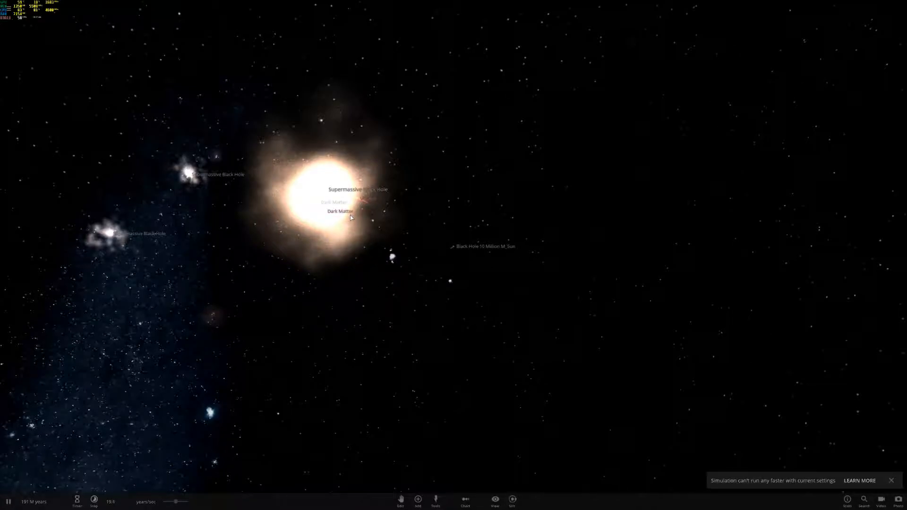
mouse_move(484, 345)
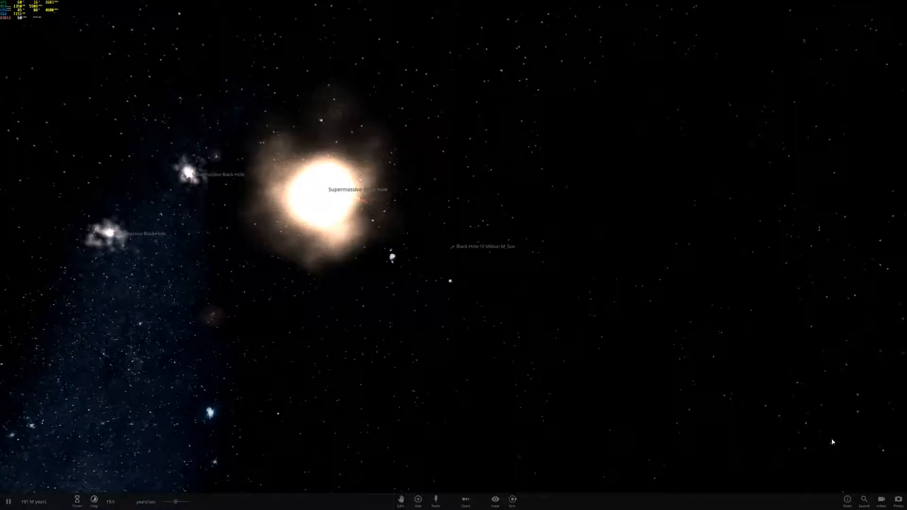
mouse_move(517, 215)
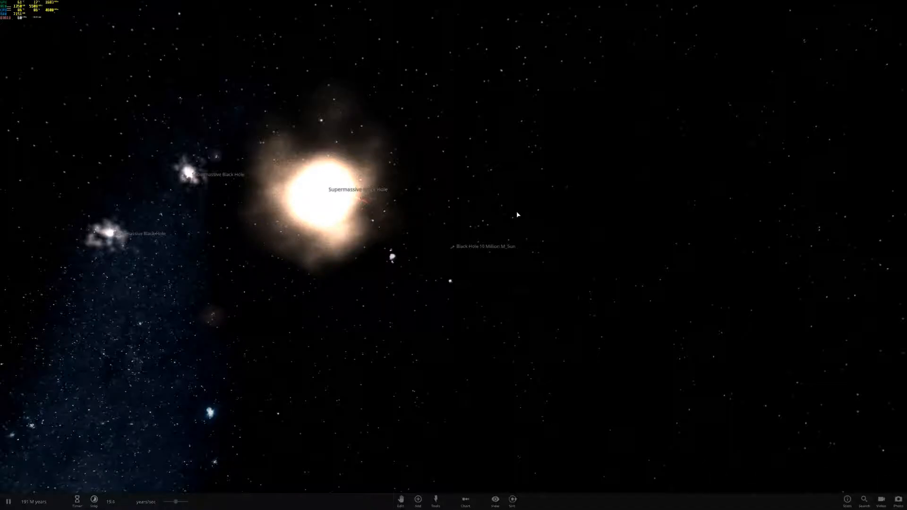
mouse_move(595, 4)
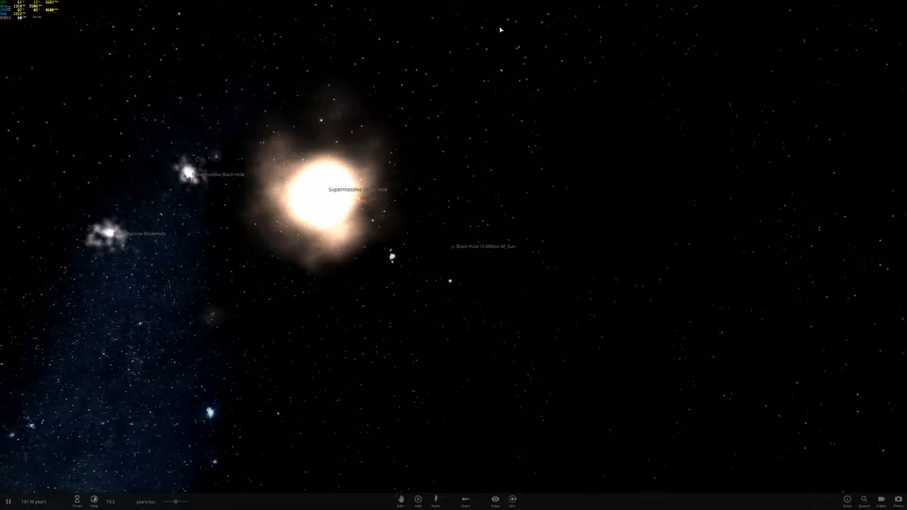
mouse_move(407, 308)
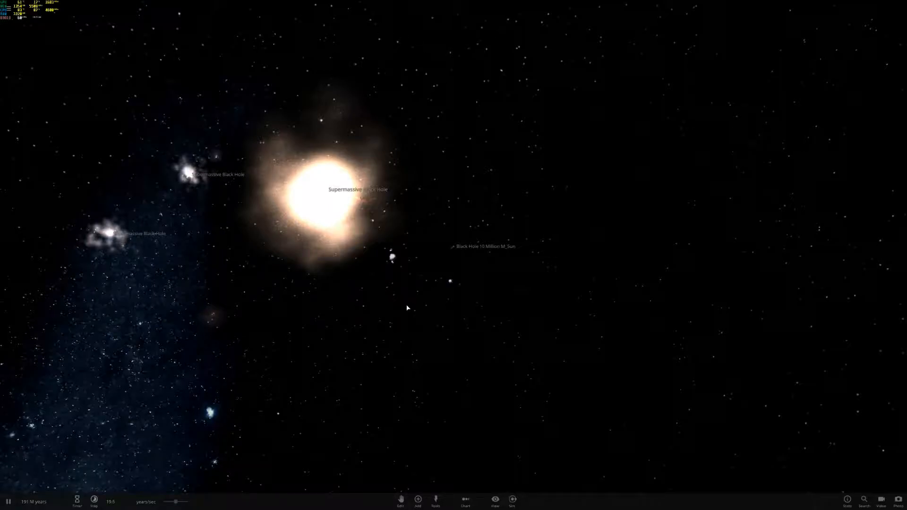
mouse_move(414, 195)
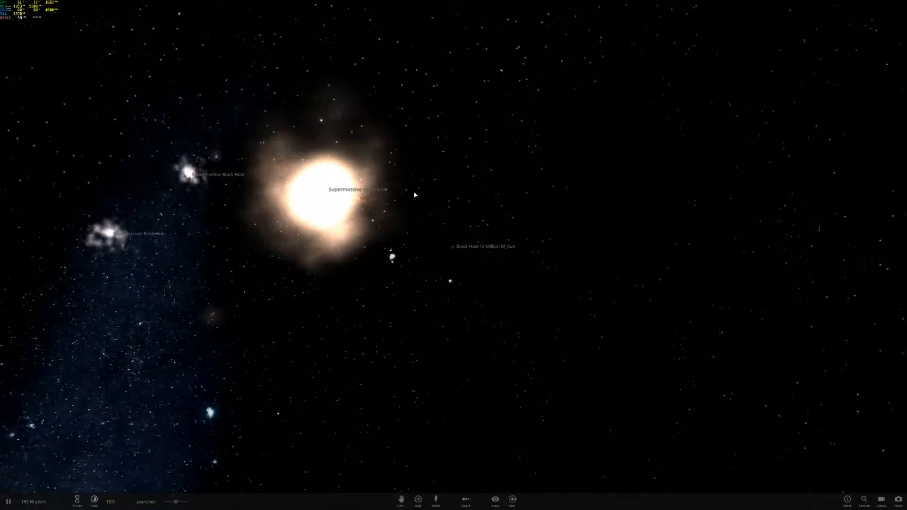
mouse_move(466, 242)
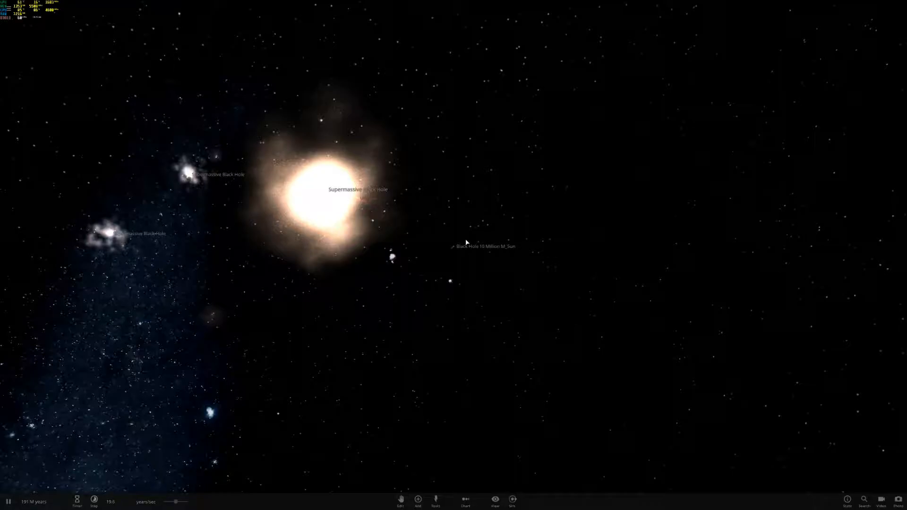
mouse_move(513, 174)
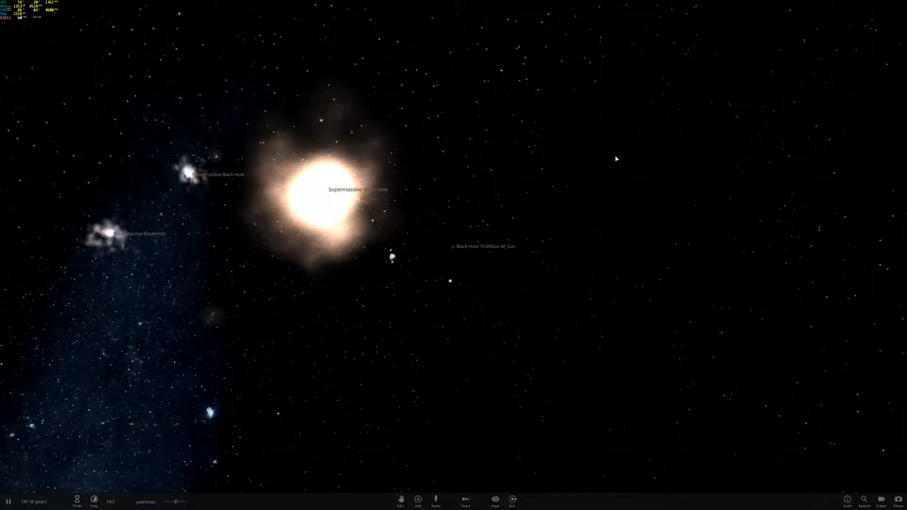
mouse_move(491, 138)
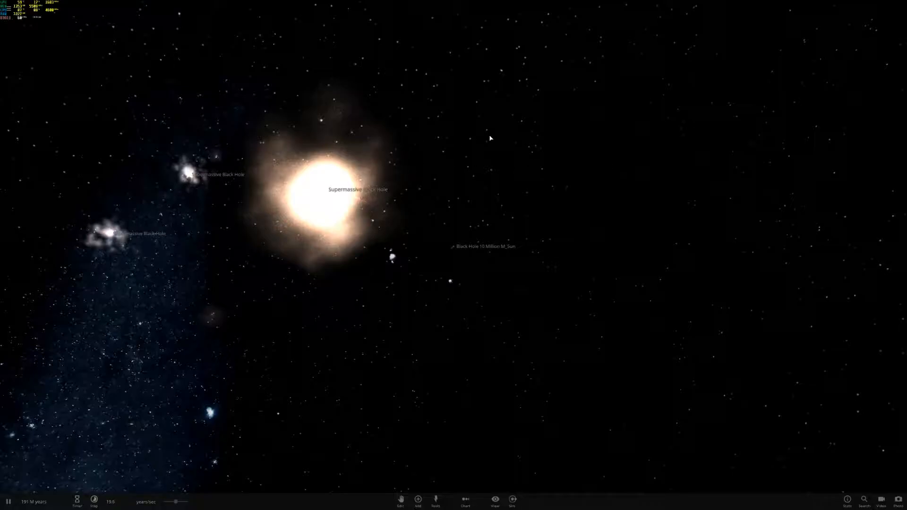
mouse_move(746, 23)
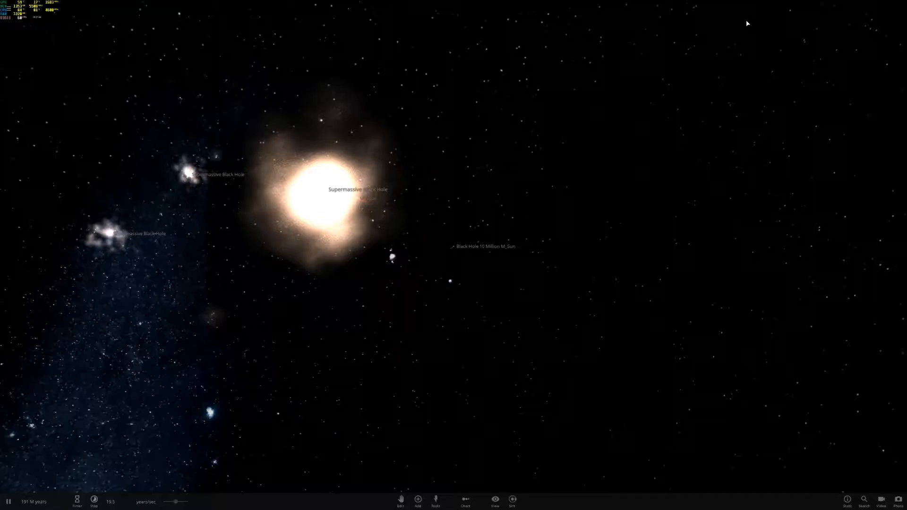
mouse_move(788, 29)
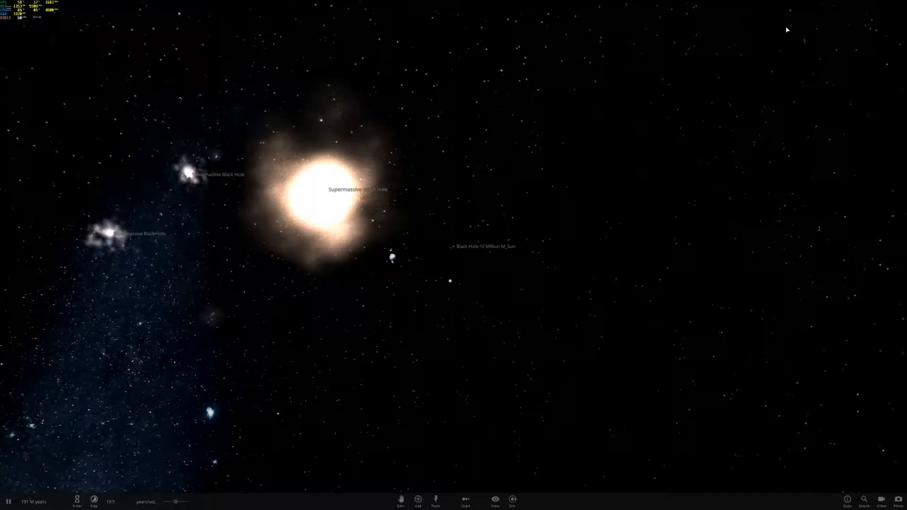
mouse_move(893, 10)
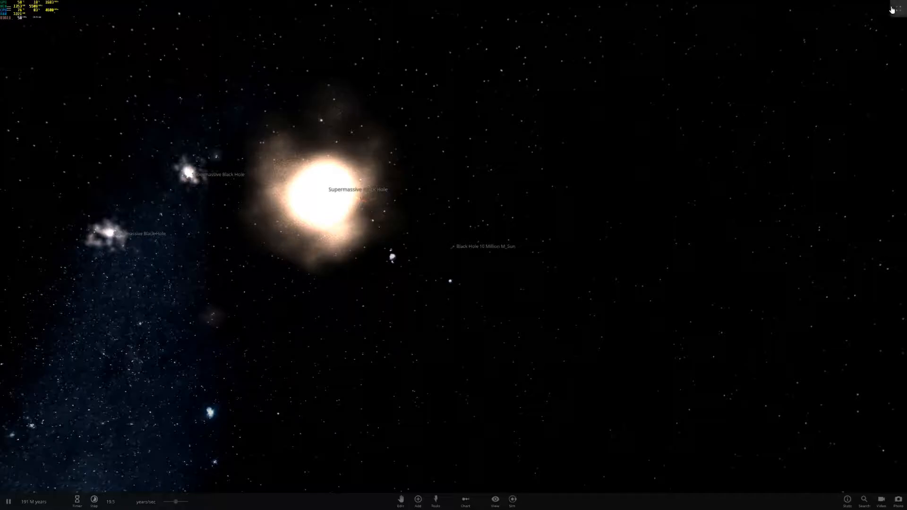
mouse_move(643, 181)
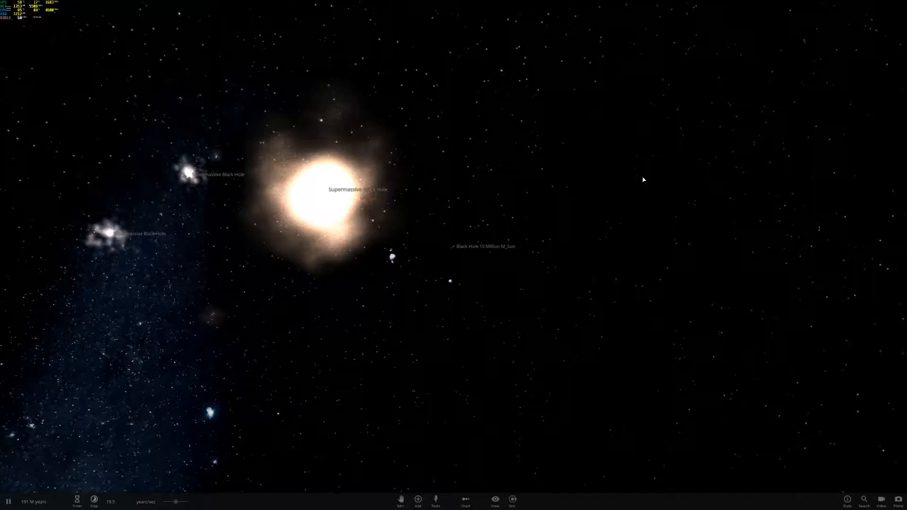
mouse_move(664, 159)
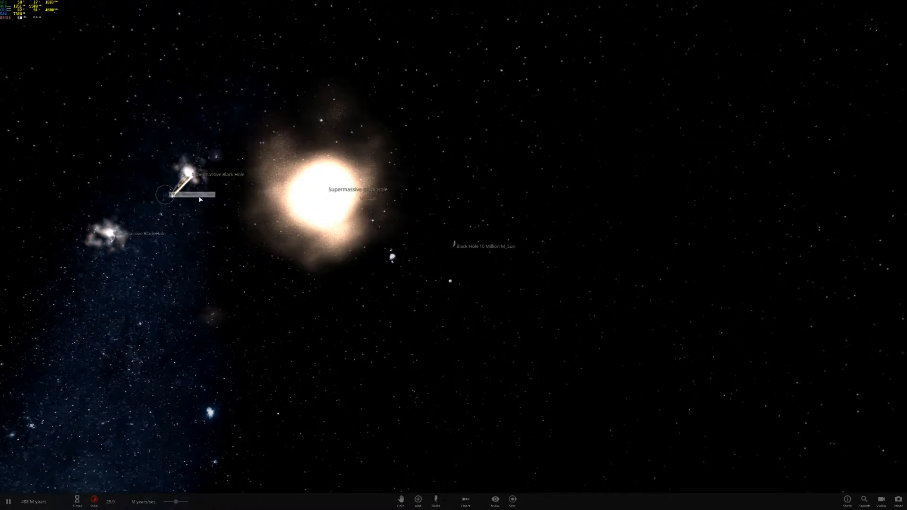
Fling a dark matter object beside the upper-left supermassive black hole.
click(205, 161)
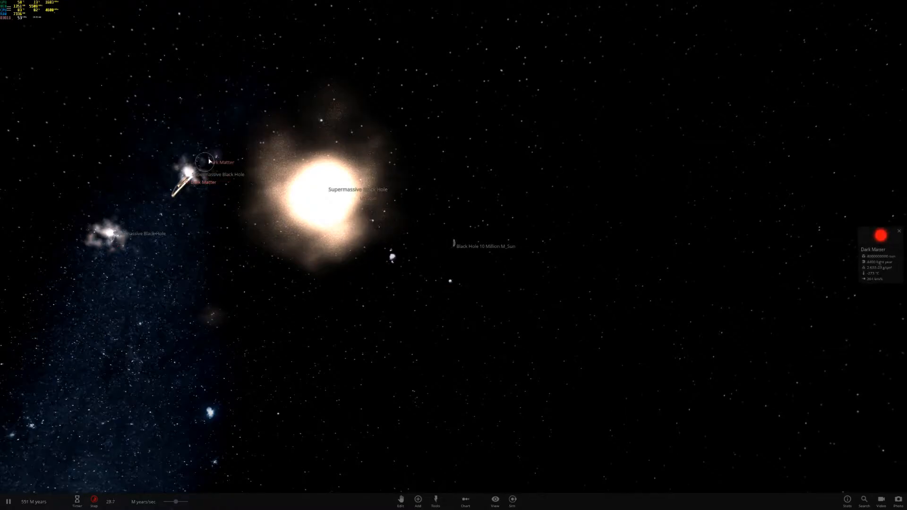